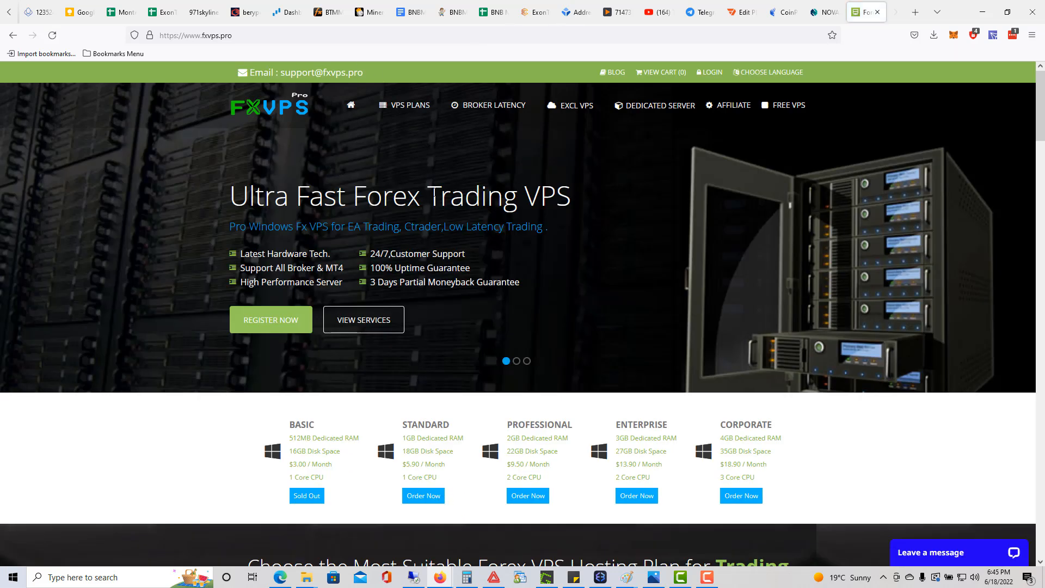
# Scroll to the plan list and order the Standard VPS plan (1GB RAM, 18GB disk, $5.90/month)
pyautogui.scroll(-3)
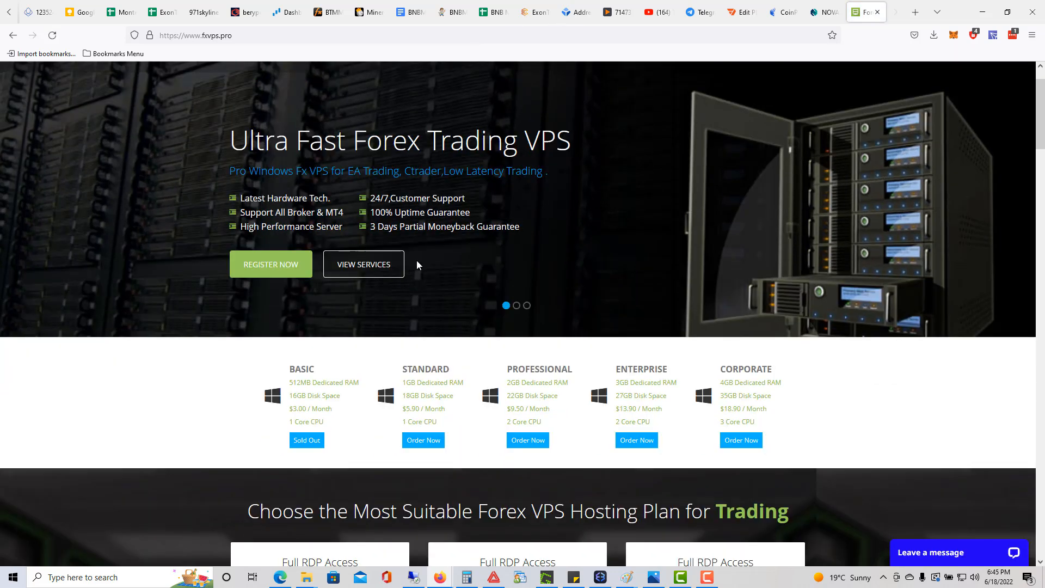
pyautogui.scroll(-3)
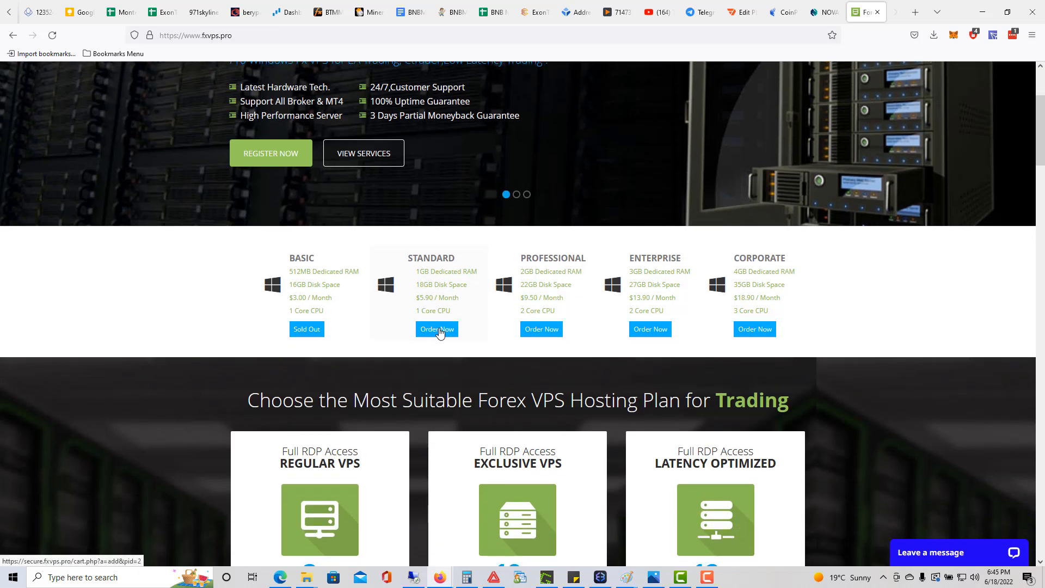
pyautogui.click(436, 329)
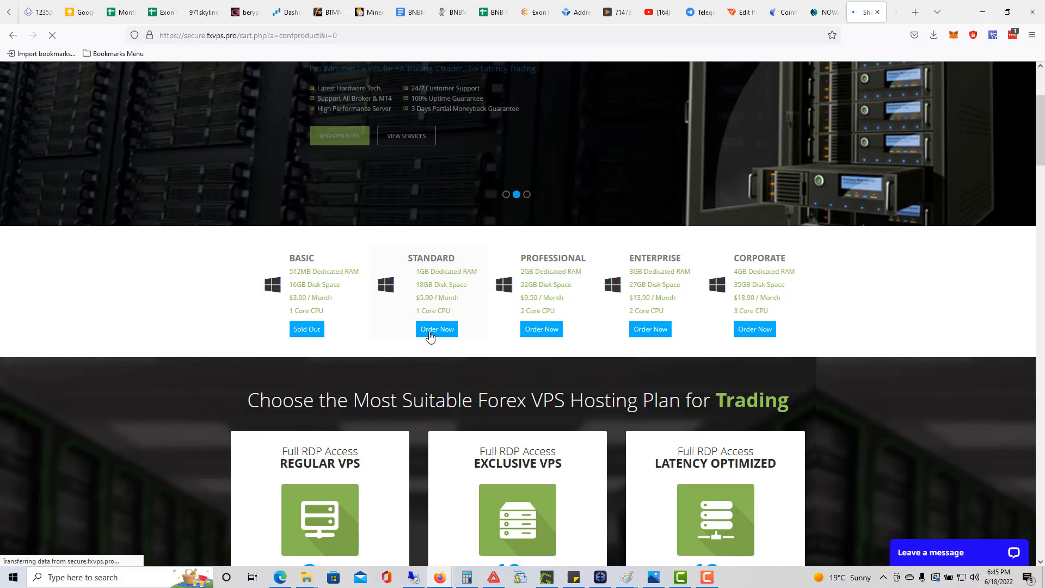
# Choose the 3 Month Price billing cycle, making the Standard plan total due today $23.04
pyautogui.click(436, 329)
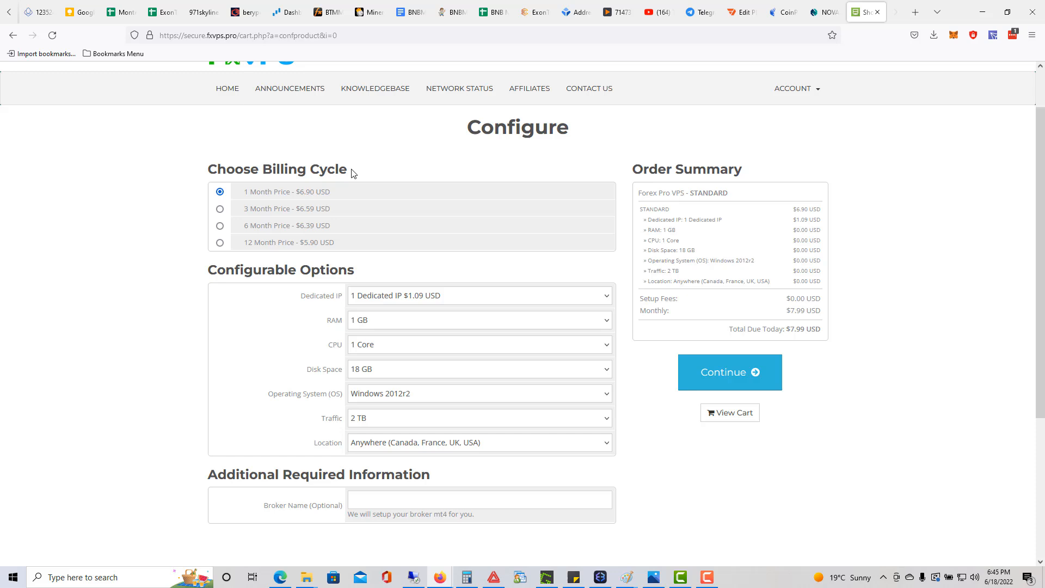
pyautogui.click(220, 209)
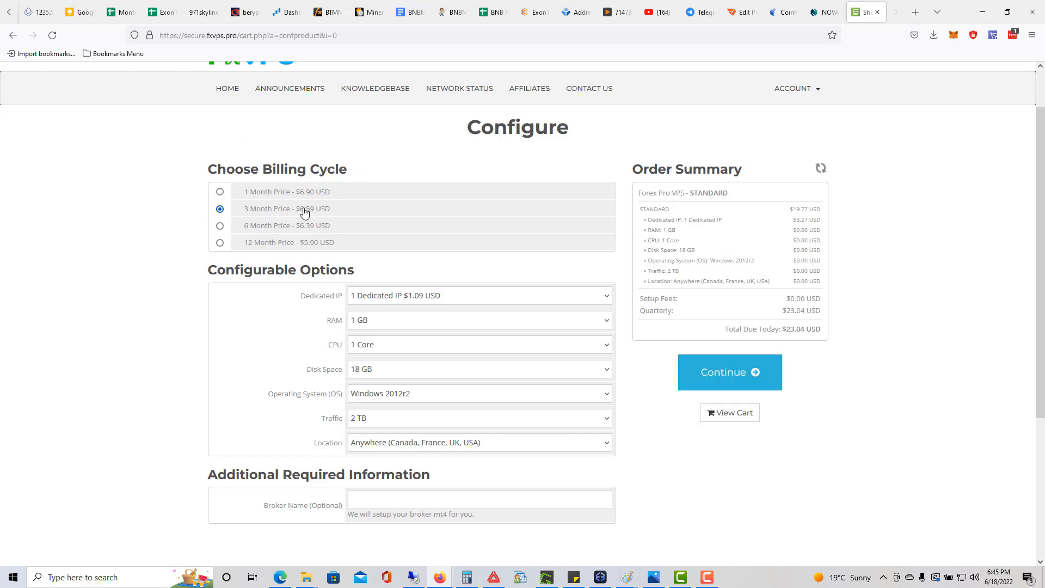
pyautogui.scroll(-3)
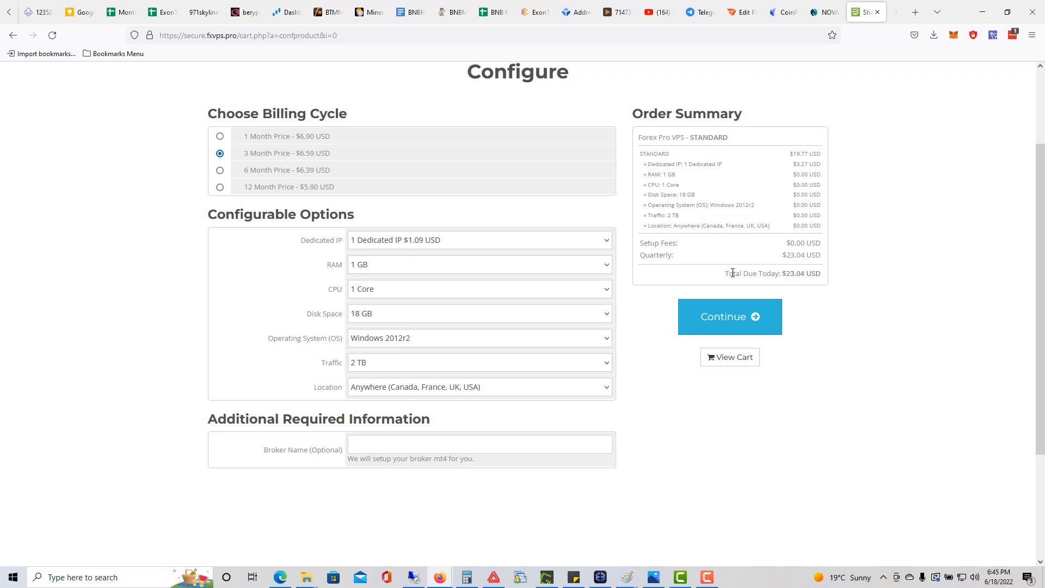
pyautogui.moveTo(364, 190)
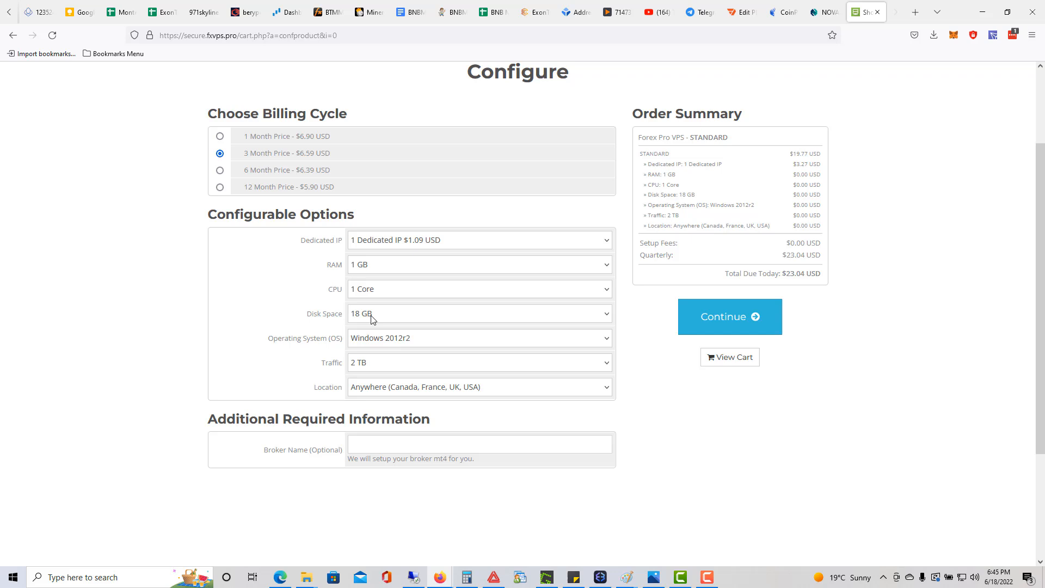
pyautogui.scroll(-3)
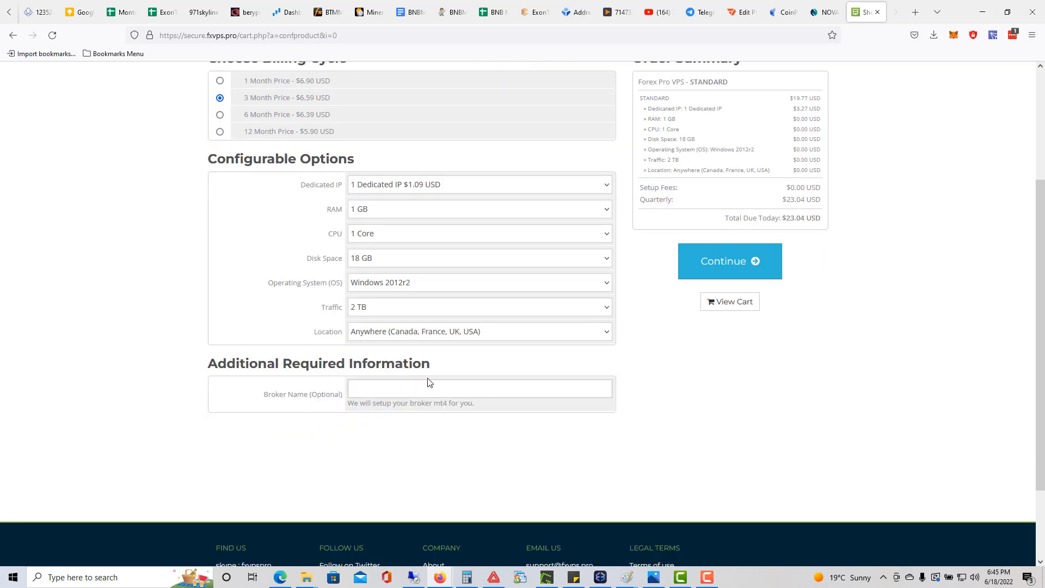
pyautogui.scroll(3)
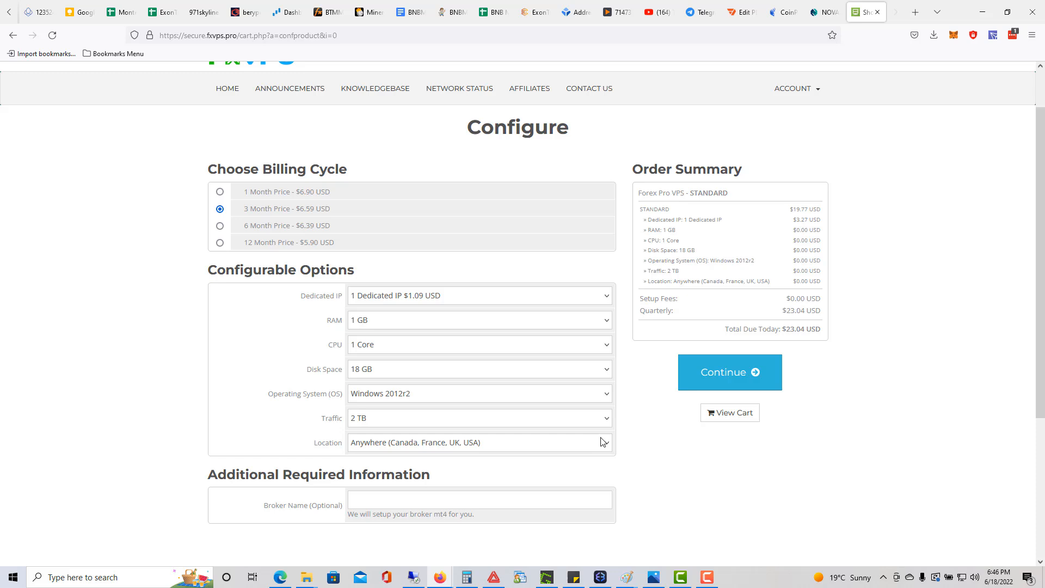
pyautogui.click(477, 442)
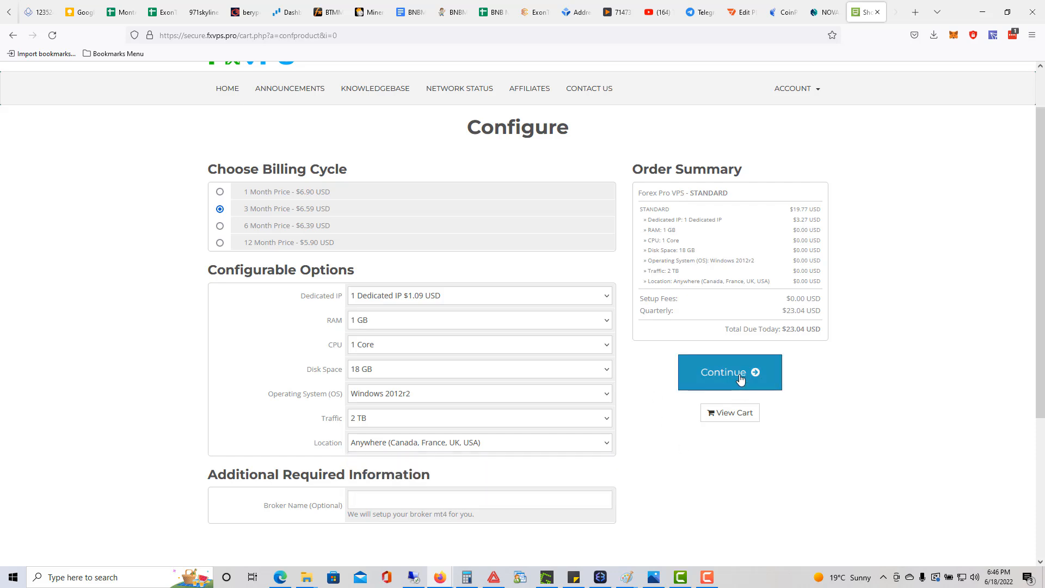
# Continue to Review & Checkout and scroll down to the Your Details form
pyautogui.click(730, 372)
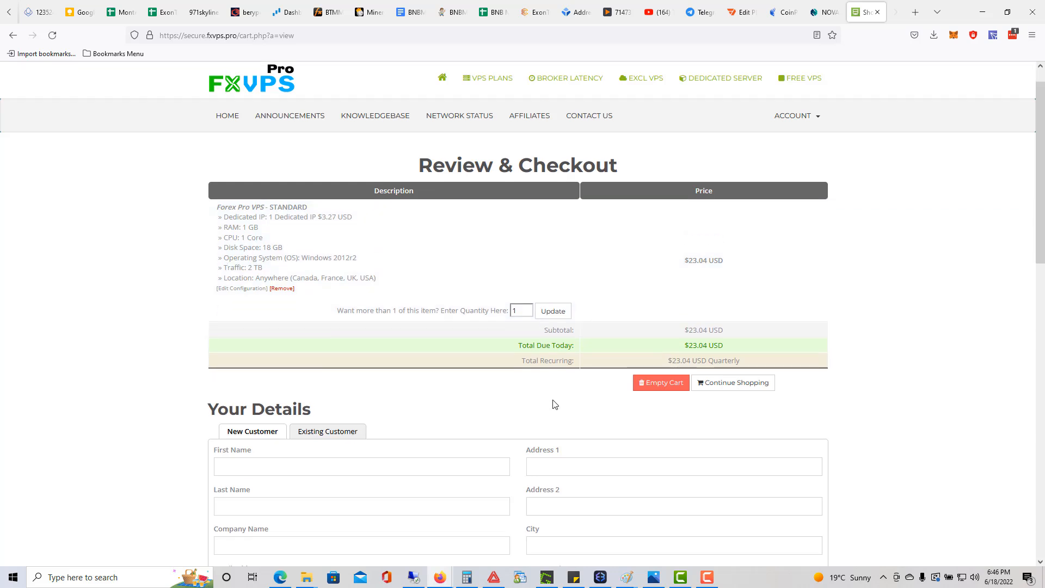
pyautogui.scroll(-3)
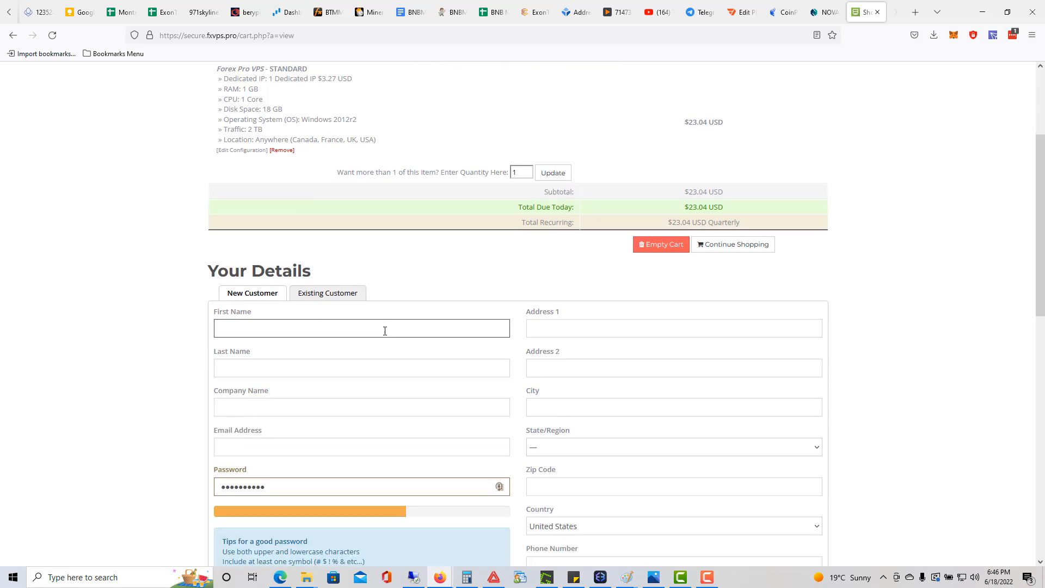
pyautogui.scroll(-3)
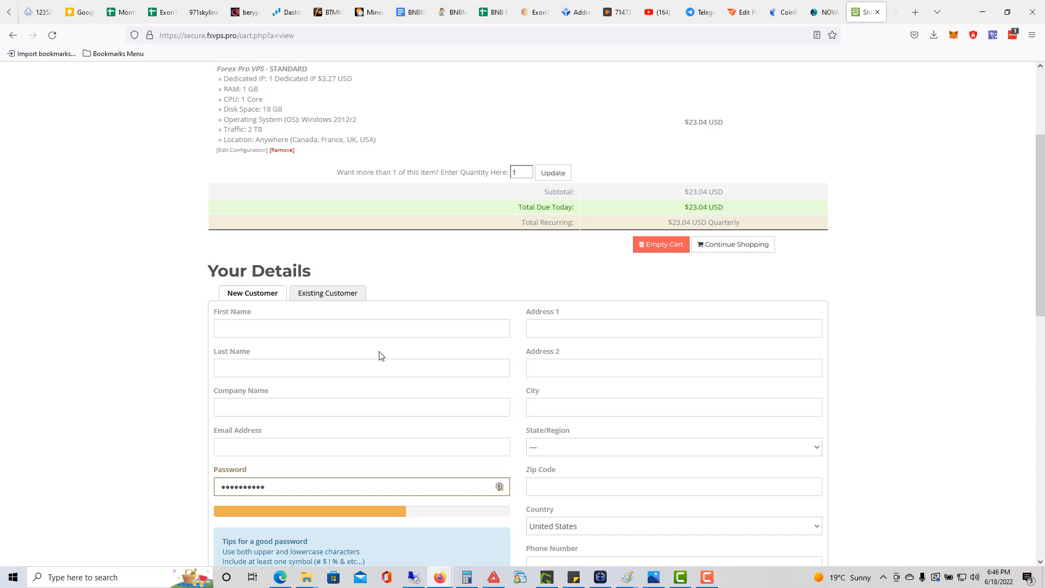
# Select PayPal (Web), accept the Terms of Service, and submit the order
pyautogui.scroll(-3)
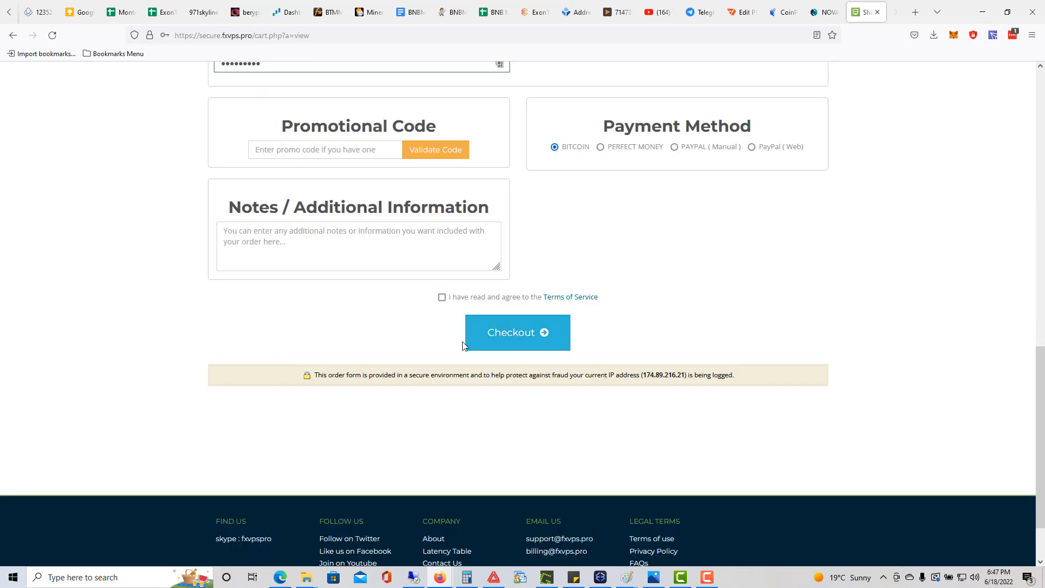
pyautogui.moveTo(633, 160)
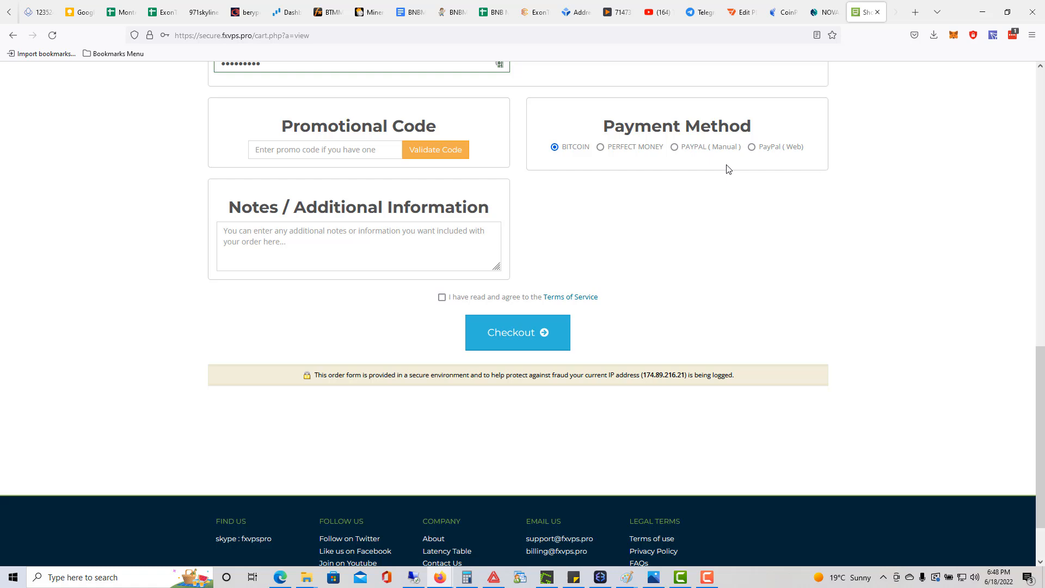
pyautogui.click(751, 146)
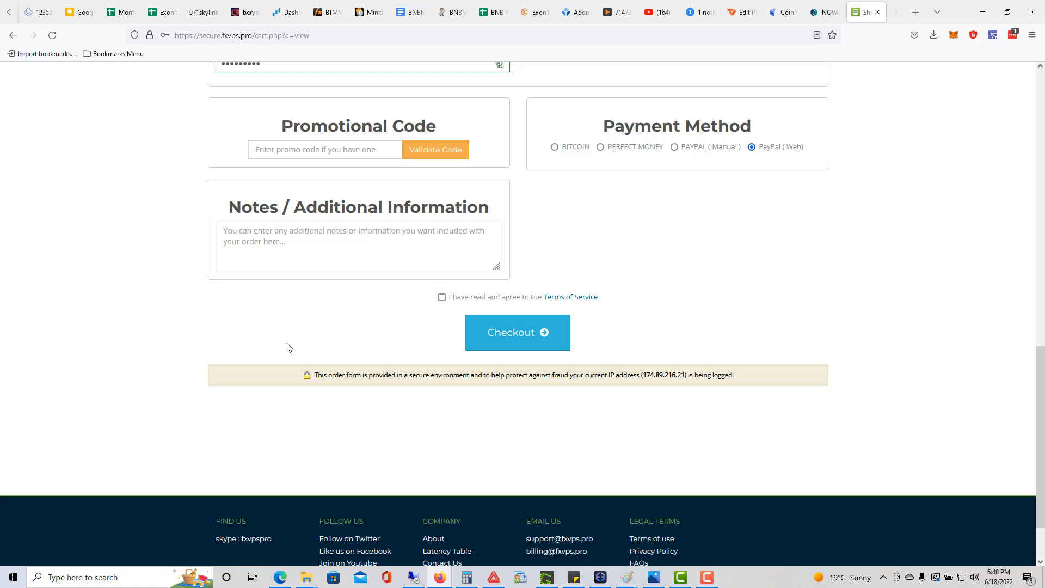
pyautogui.click(441, 297)
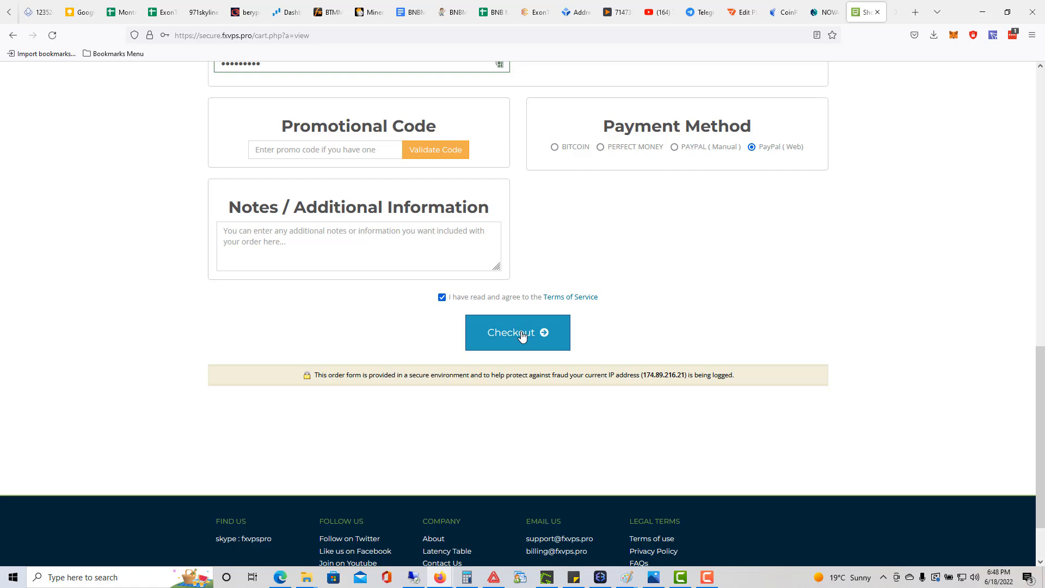
pyautogui.click(517, 332)
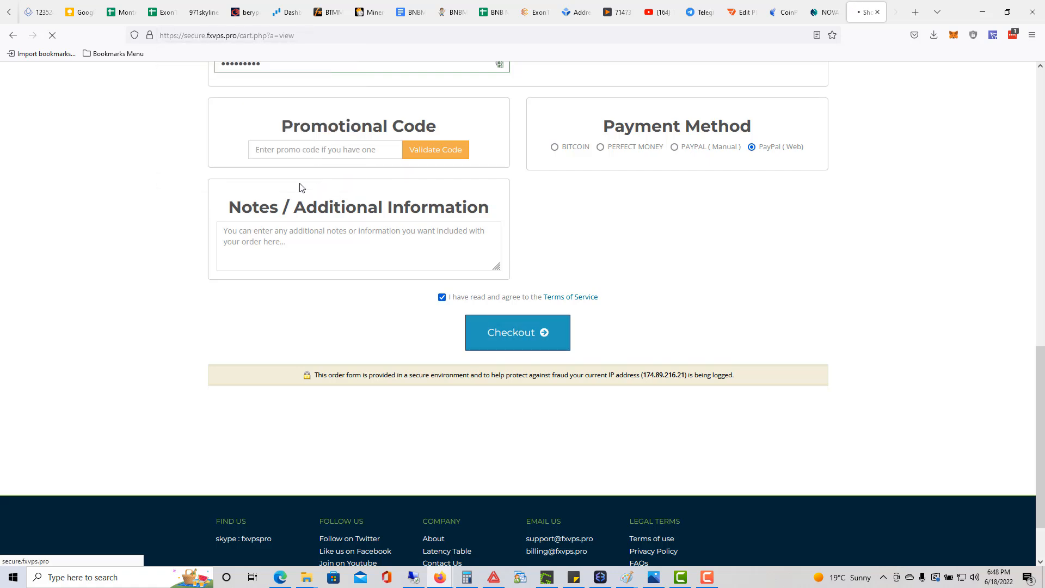
pyautogui.click(516, 332)
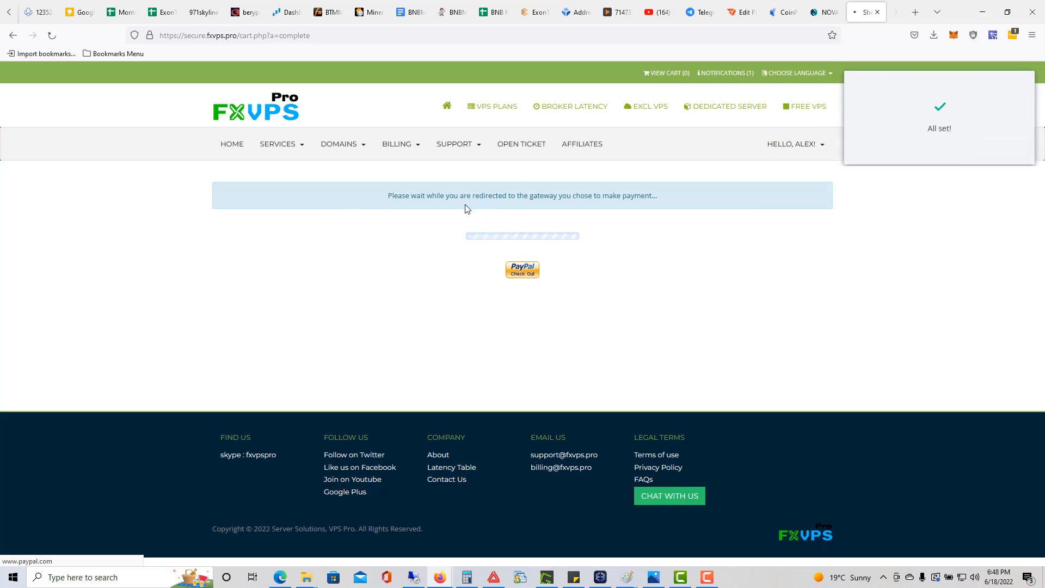
# Pay $23.04 USD with PayPal balance and return to the FXVPS merchant site
pyautogui.click(522, 269)
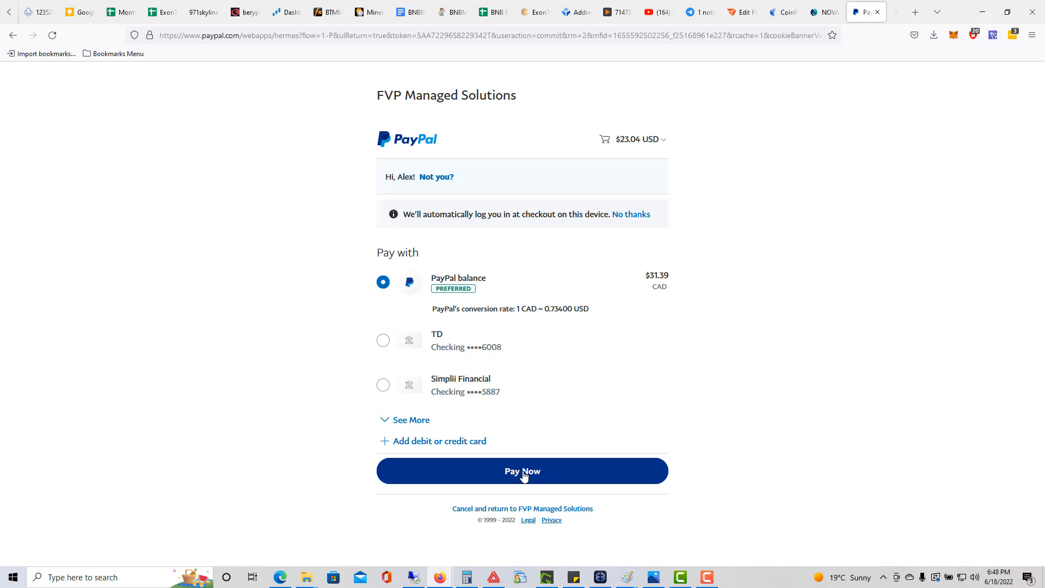
pyautogui.click(522, 470)
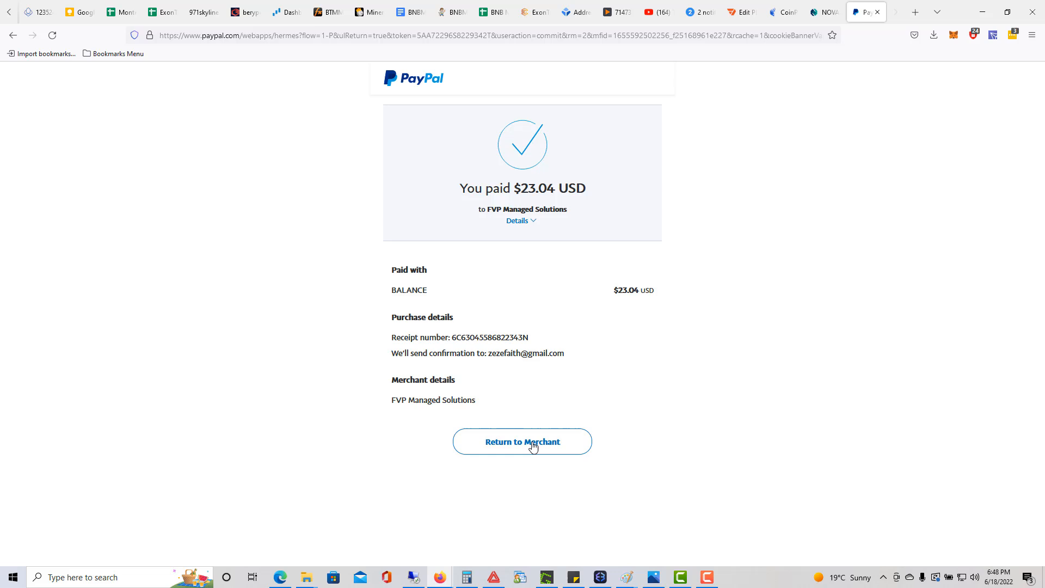
pyautogui.click(523, 441)
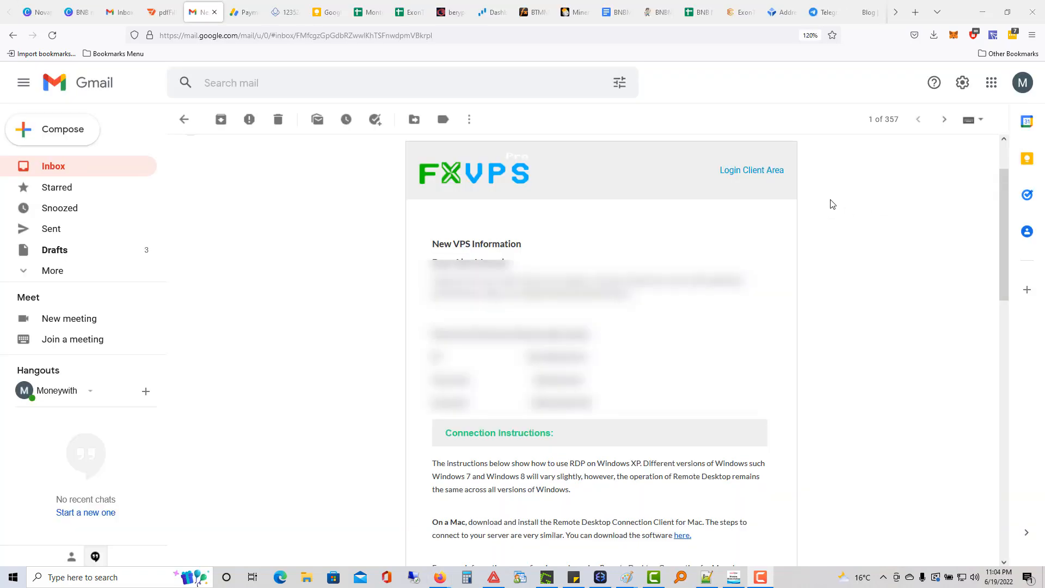
pyautogui.moveTo(548, 215)
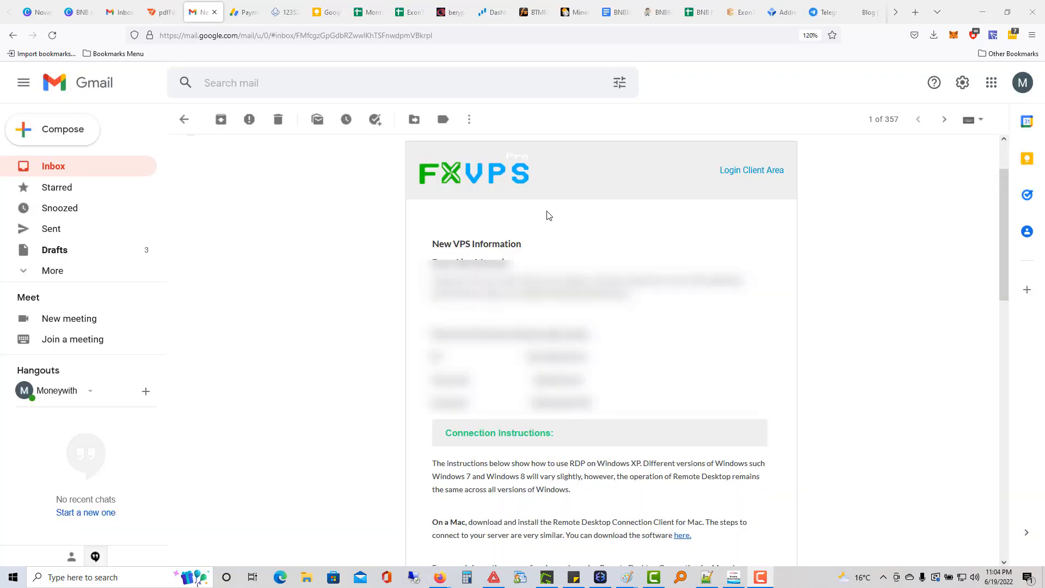
pyautogui.moveTo(825, 297)
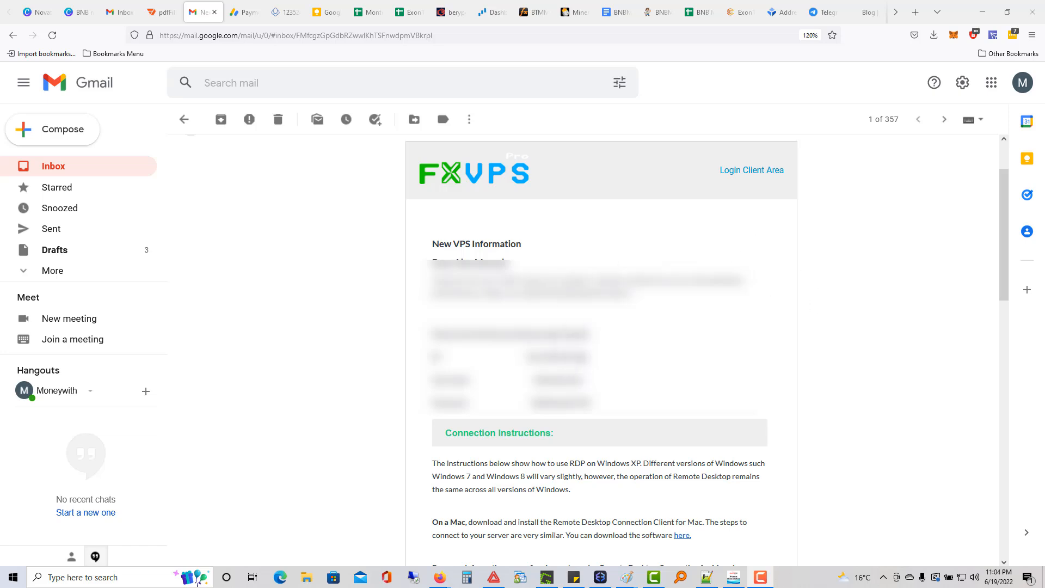
# Select the server IP address in the FXVPS New VPS Information email
pyautogui.doubleClick(555, 357)
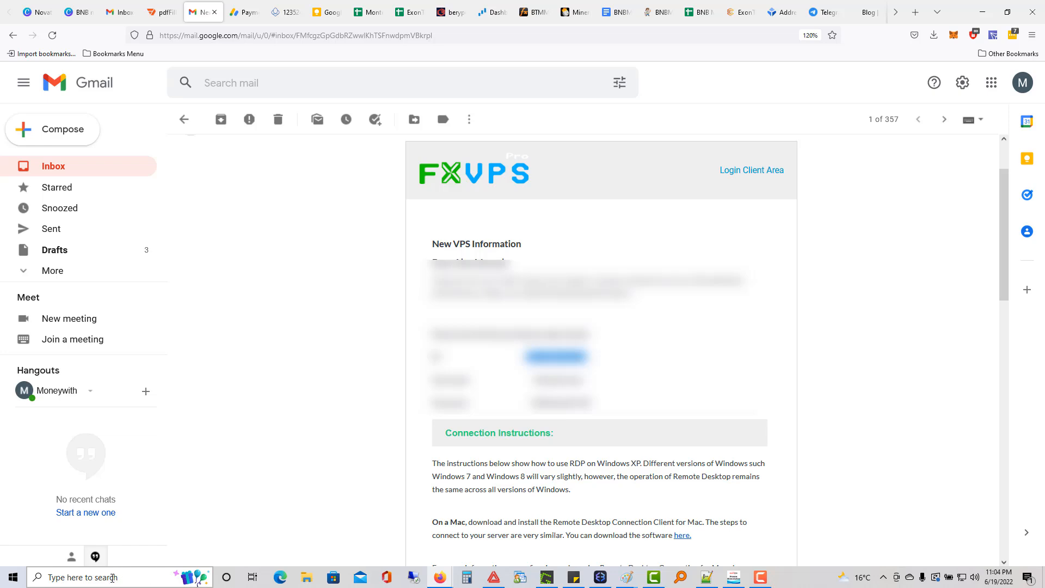
# Launch Remote Desktop Connection, connect to the server IP, and accept the identity warnings
pyautogui.click(80, 577)
pyautogui.write('remote')
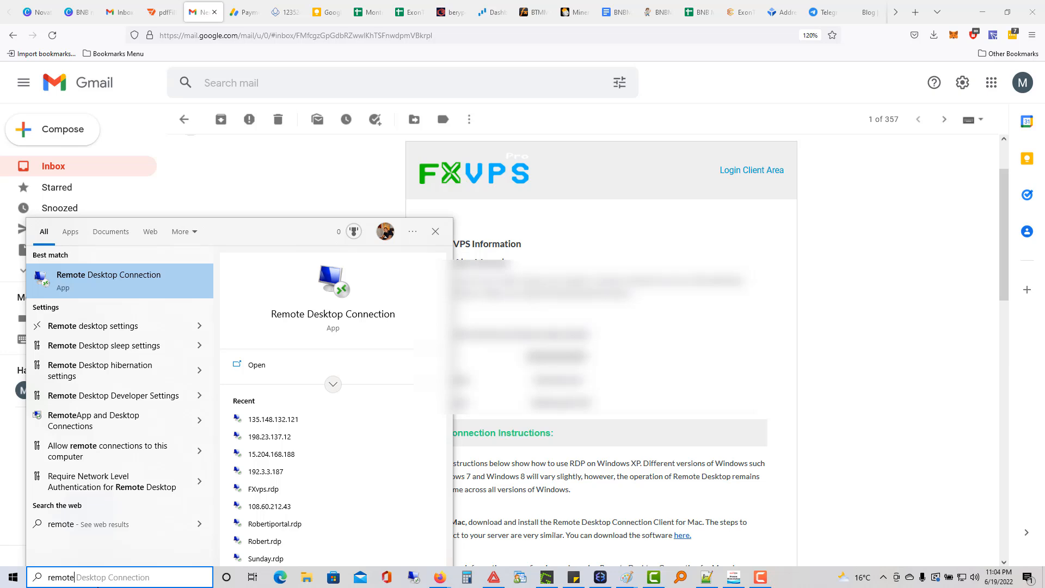
pyautogui.click(107, 274)
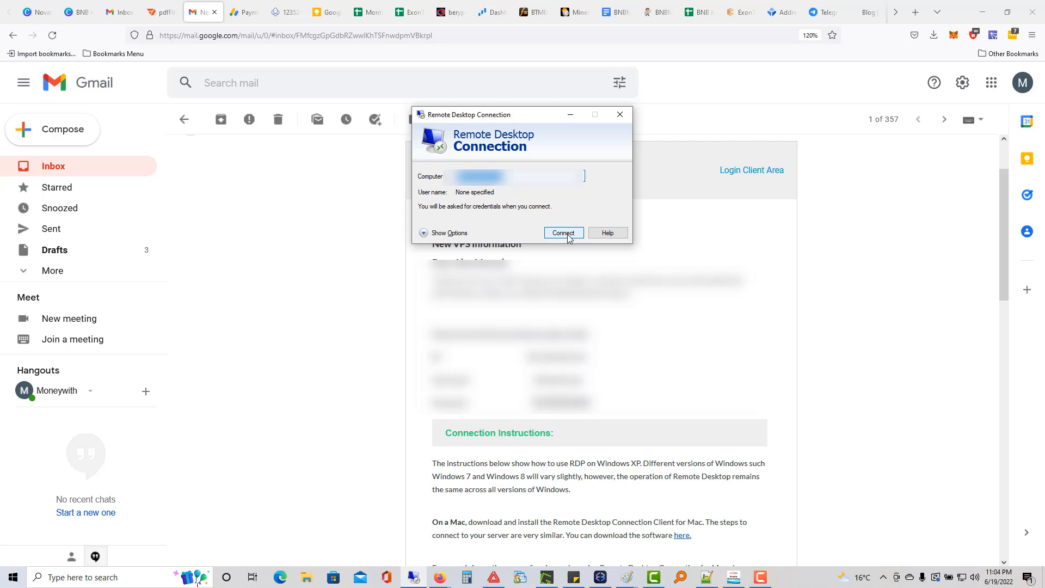
pyautogui.click(562, 233)
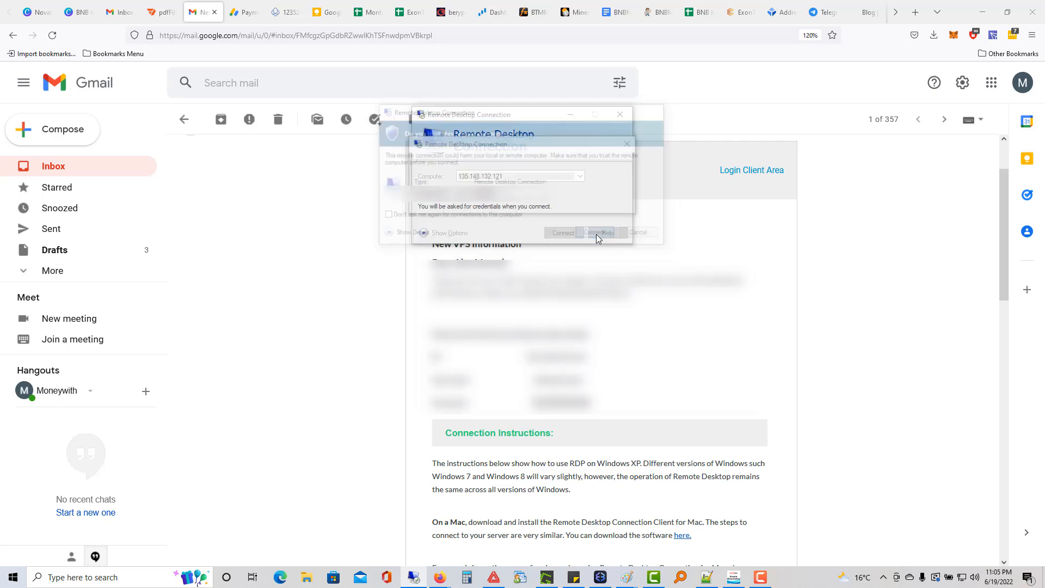
pyautogui.click(561, 232)
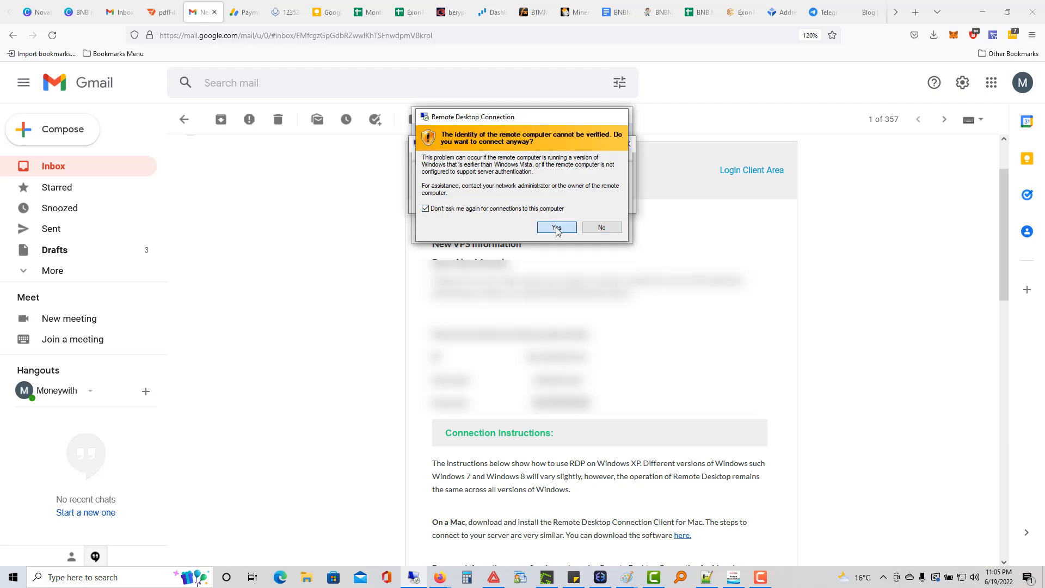
pyautogui.click(556, 227)
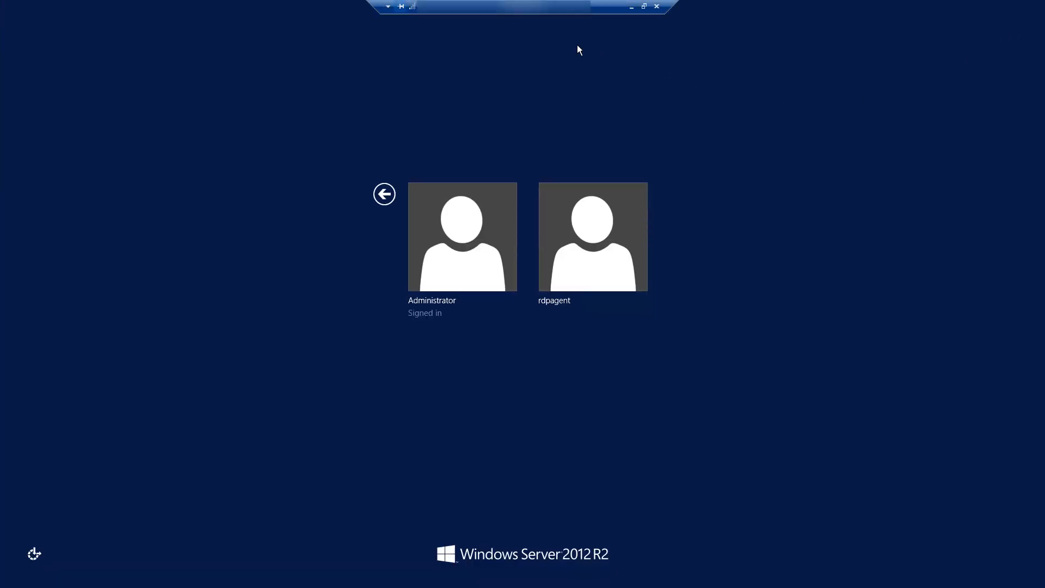
pyautogui.moveTo(463, 237)
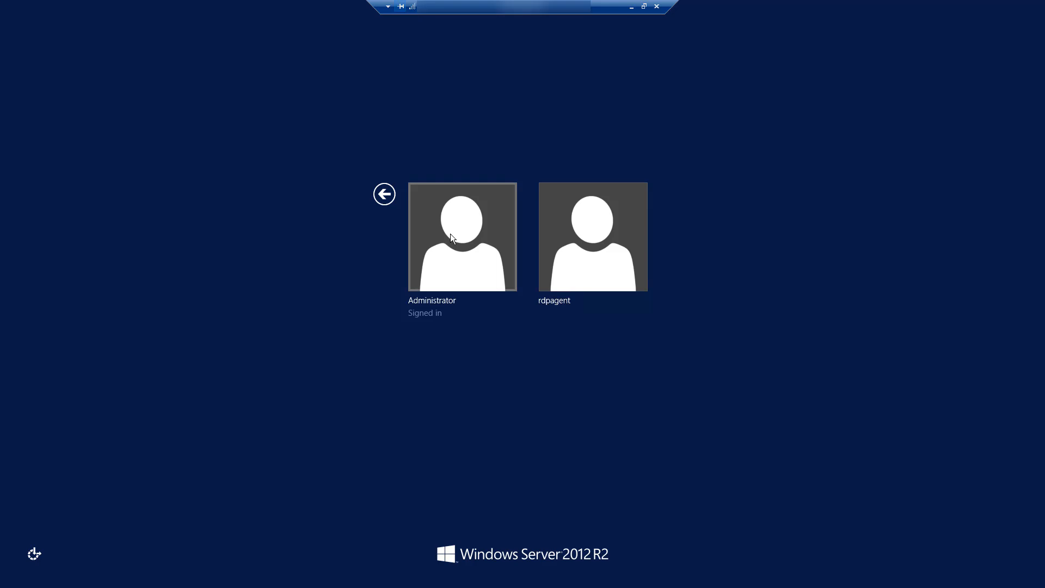
# Choose the Administrator account on the Windows Server 2012 R2 sign-in screen
pyautogui.click(463, 237)
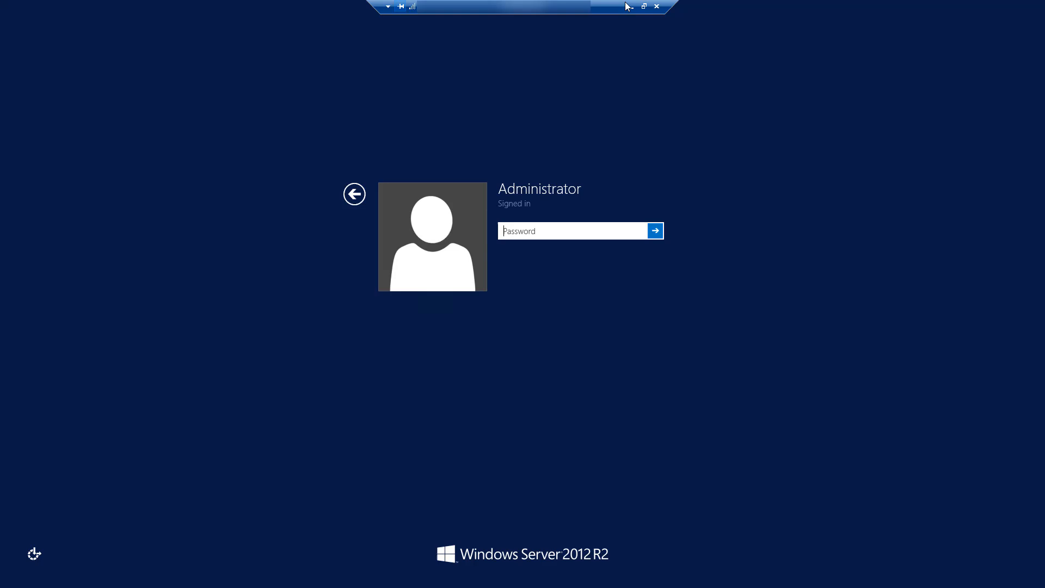
pyautogui.moveTo(629, 6)
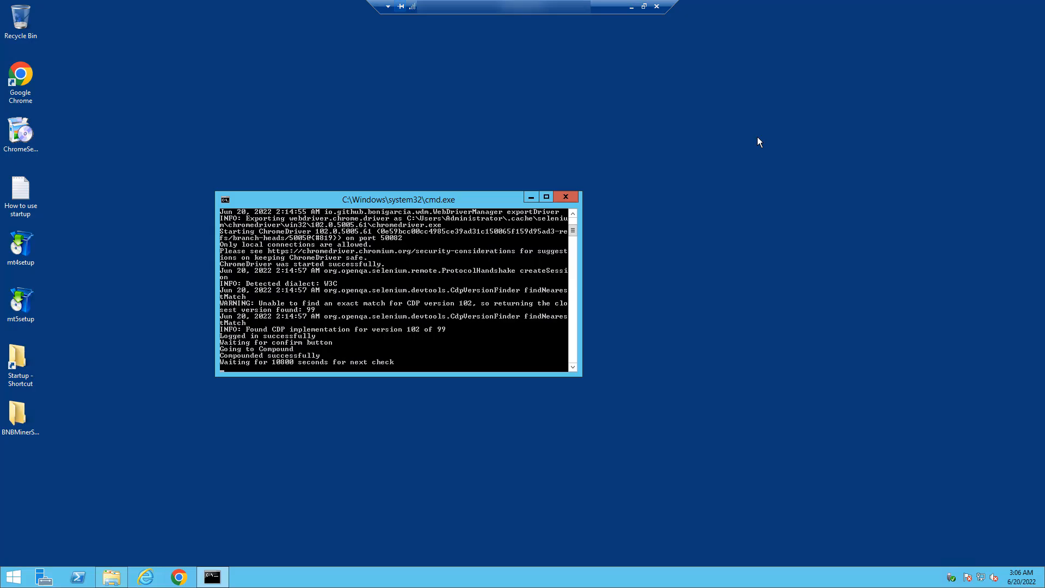
pyautogui.moveTo(538, 200)
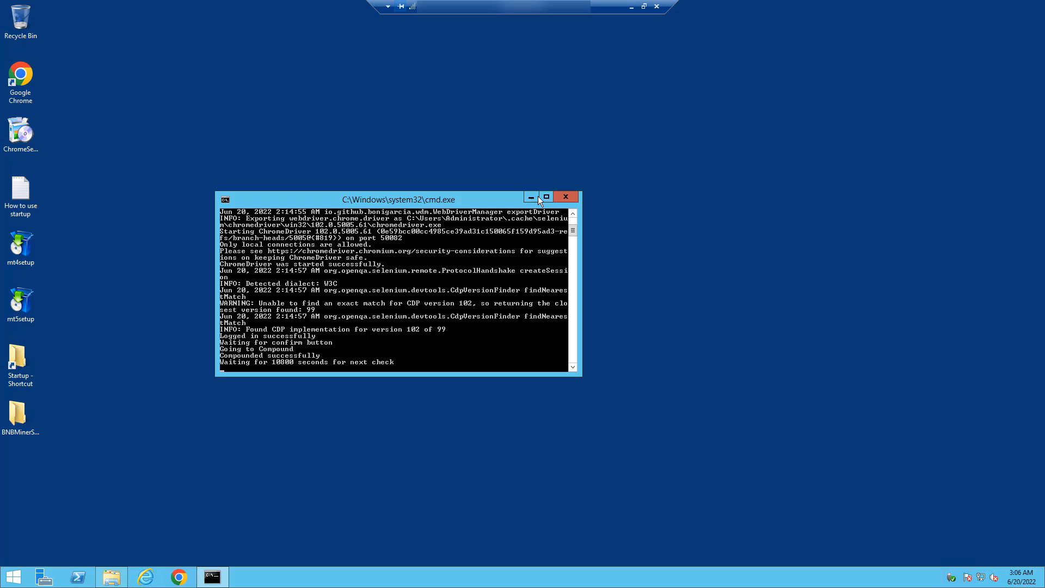
pyautogui.moveTo(443, 152)
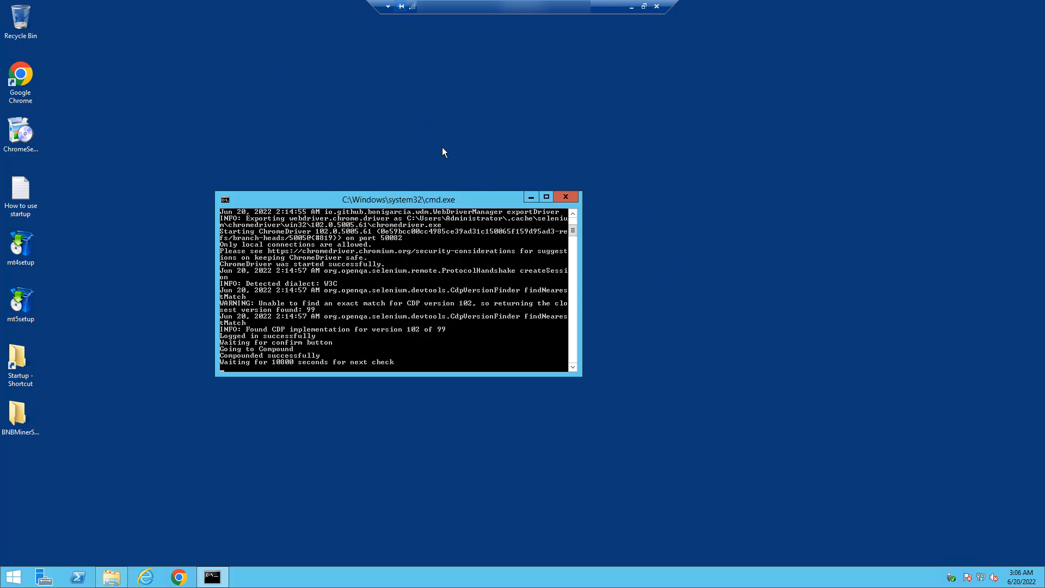
pyautogui.moveTo(262, 200)
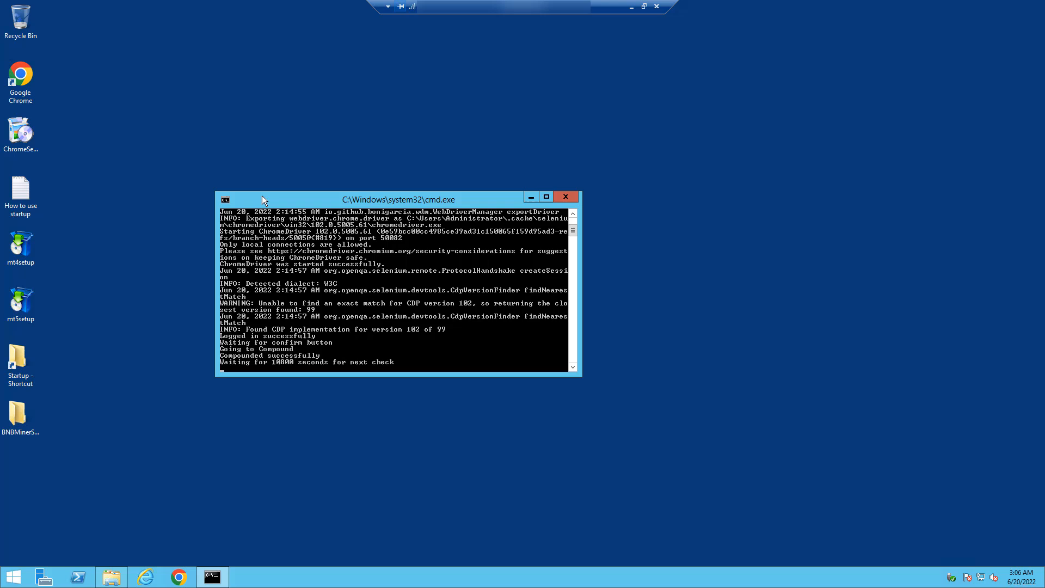
pyautogui.moveTo(503, 306)
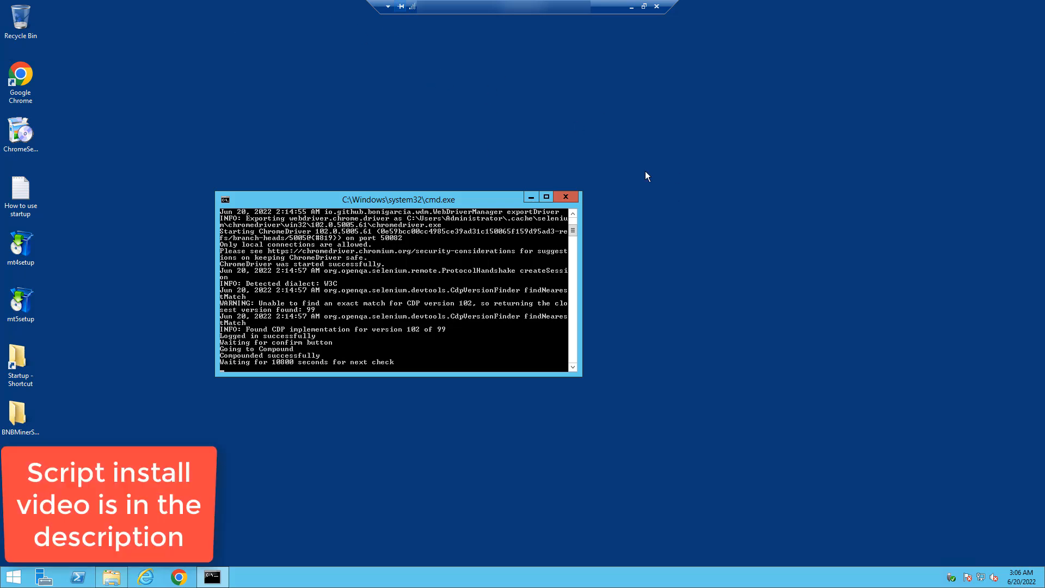
pyautogui.moveTo(194, 154)
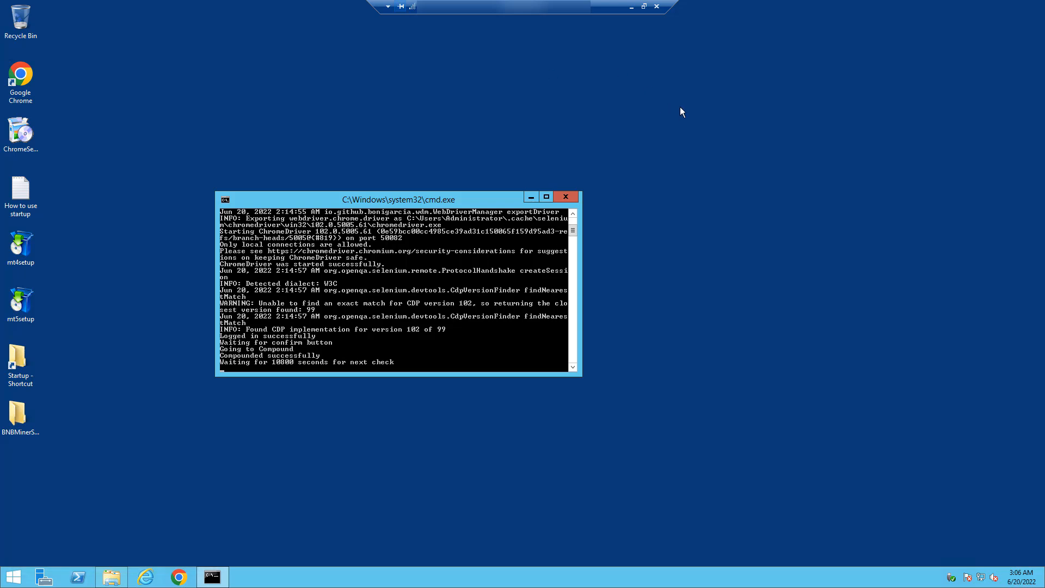
pyautogui.moveTo(653, 140)
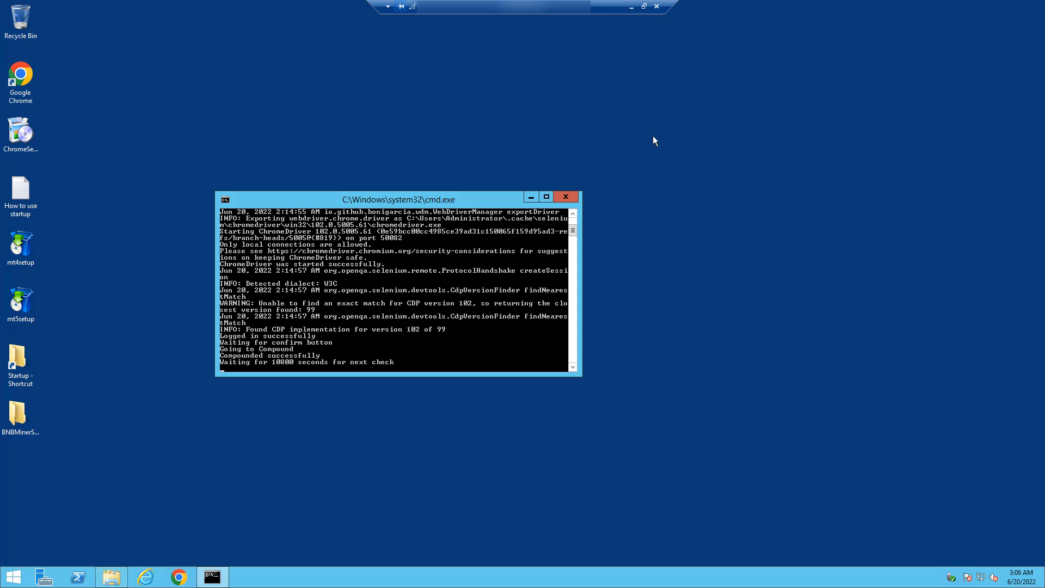
pyautogui.moveTo(760, 242)
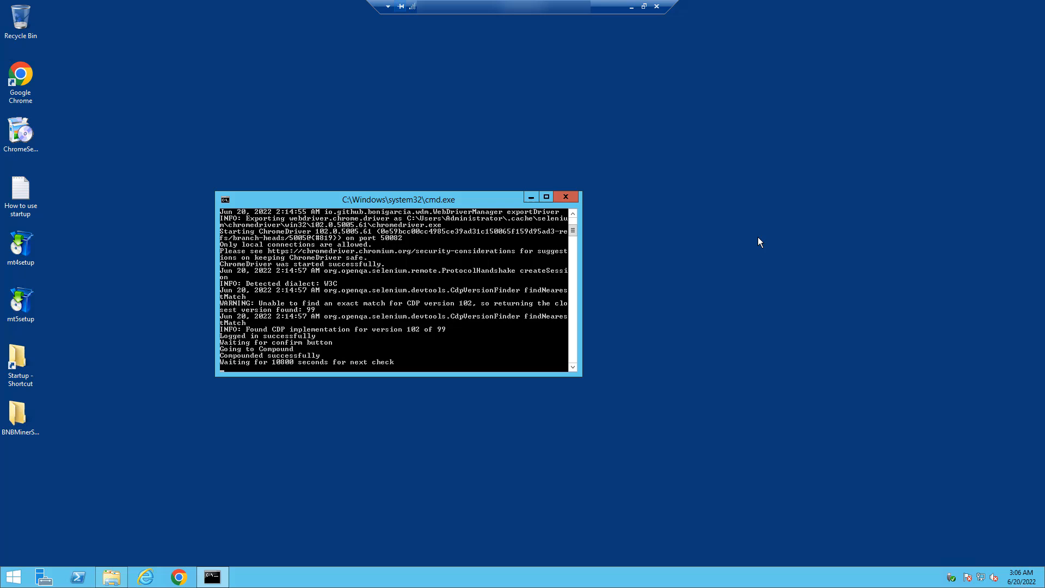
pyautogui.moveTo(613, 166)
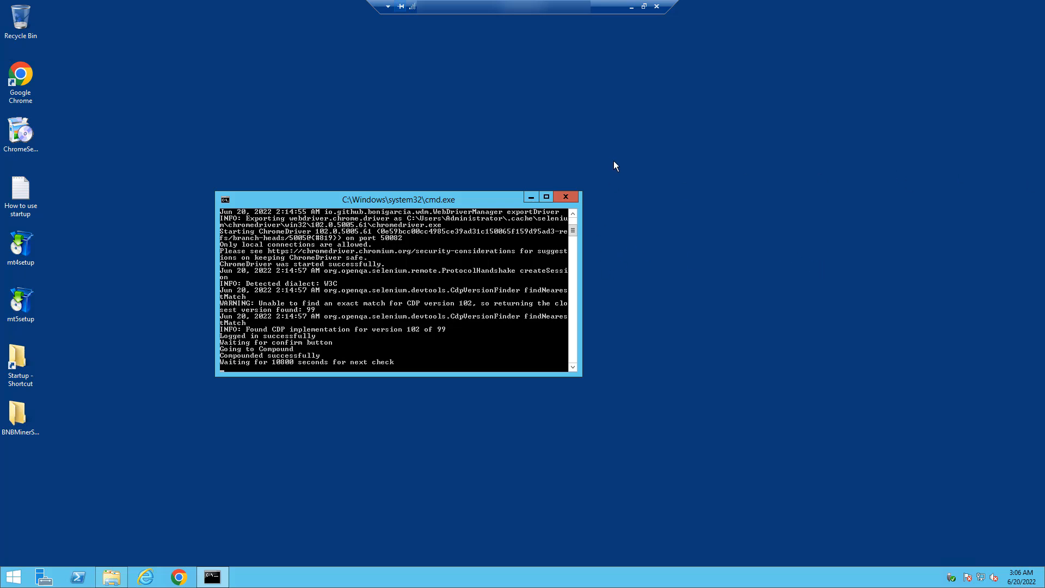